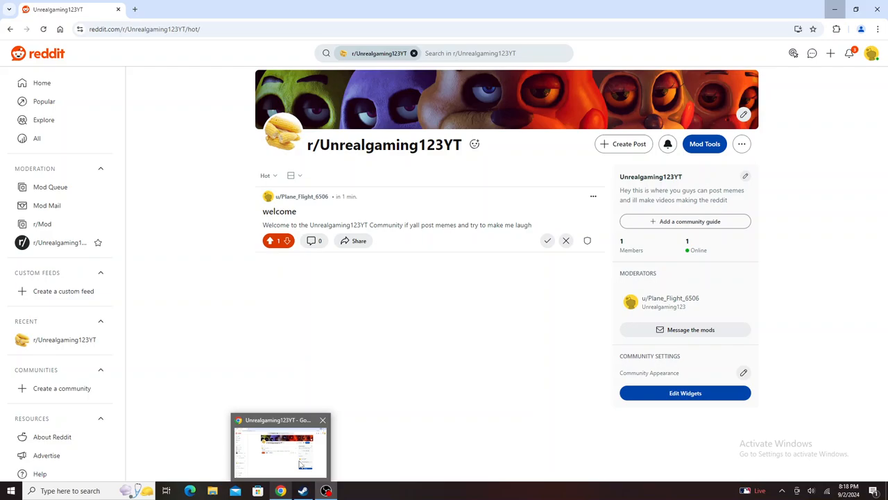
# - Highlight the r/Unrealgaming123YT community description in the sidebar, then bring OBS to the front
pyautogui.click(324, 491)
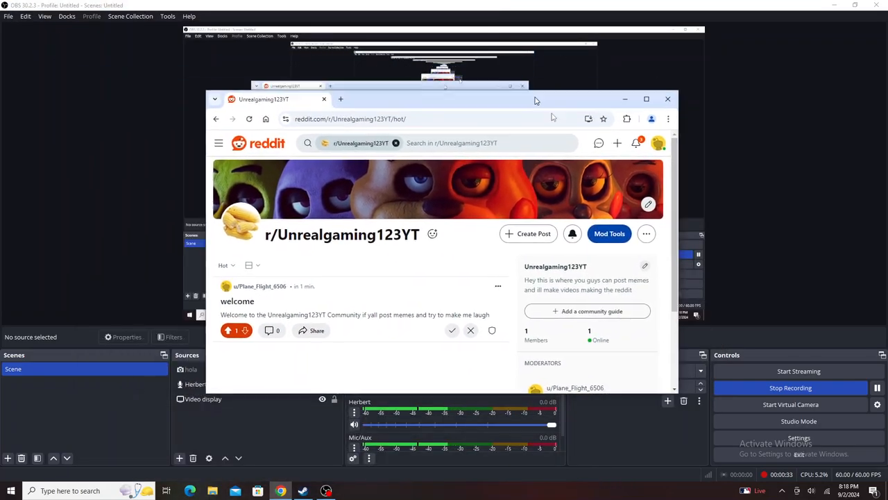
pyautogui.click(647, 98)
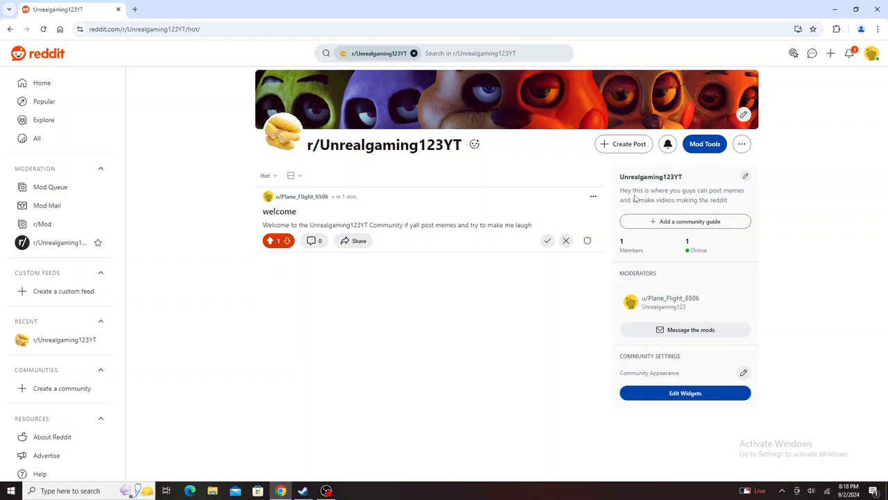
pyautogui.moveTo(622, 190); pyautogui.dragTo(727, 200)
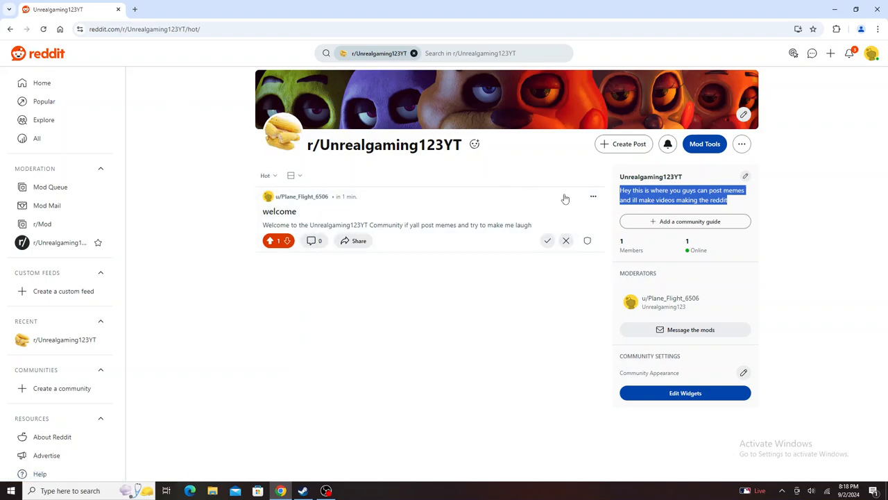
pyautogui.moveTo(516, 308)
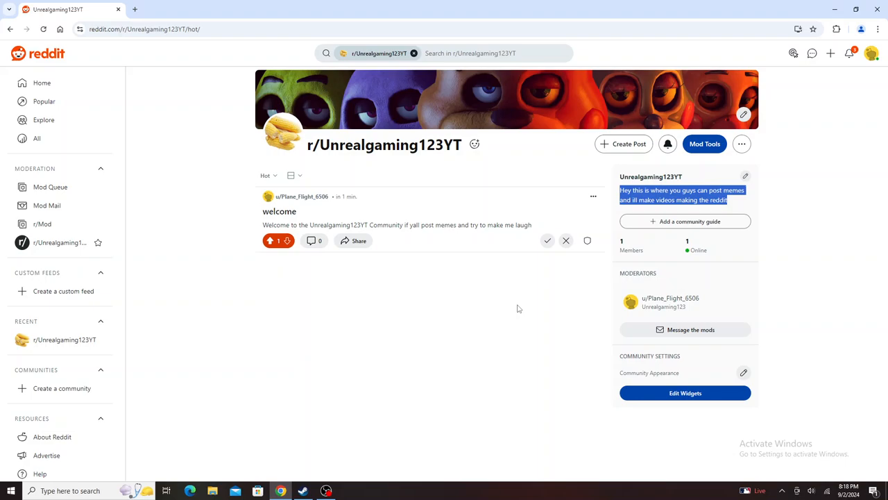
pyautogui.moveTo(516, 308)
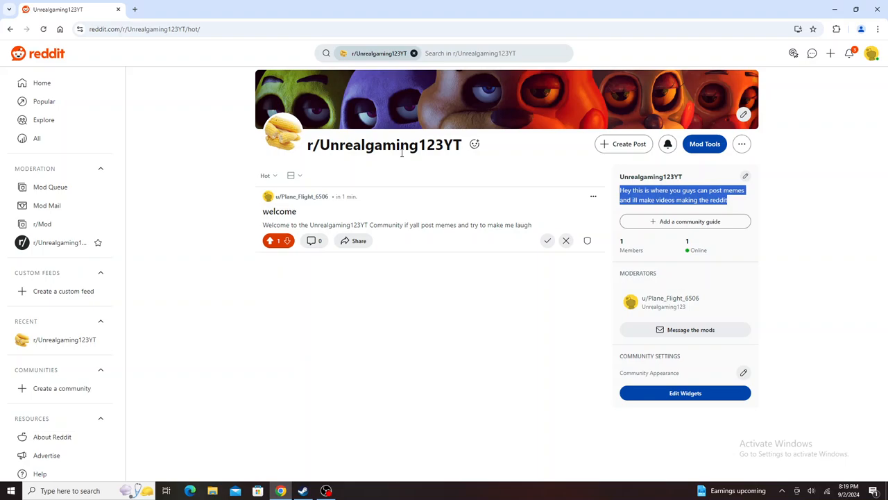
pyautogui.moveTo(62, 50)
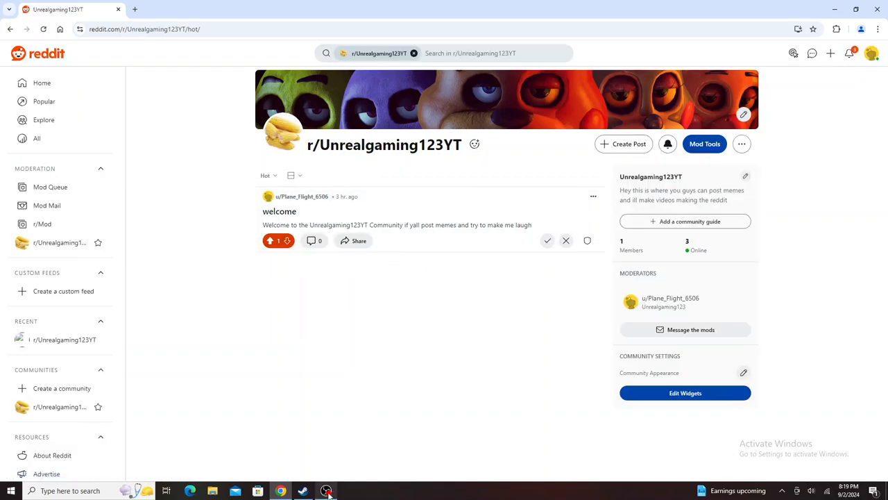
pyautogui.click(325, 491)
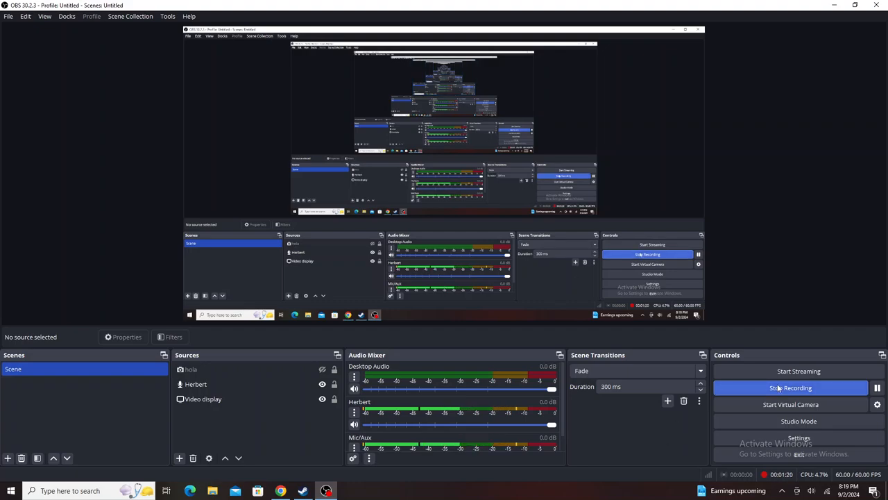